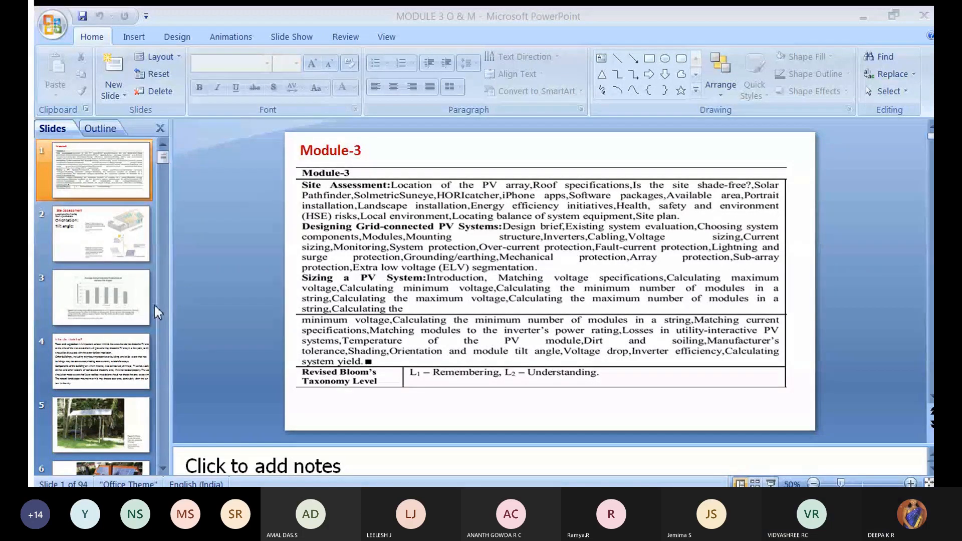
Go to slide 49 on when string fuse protection is required for parallel modules
scroll(down, 3)
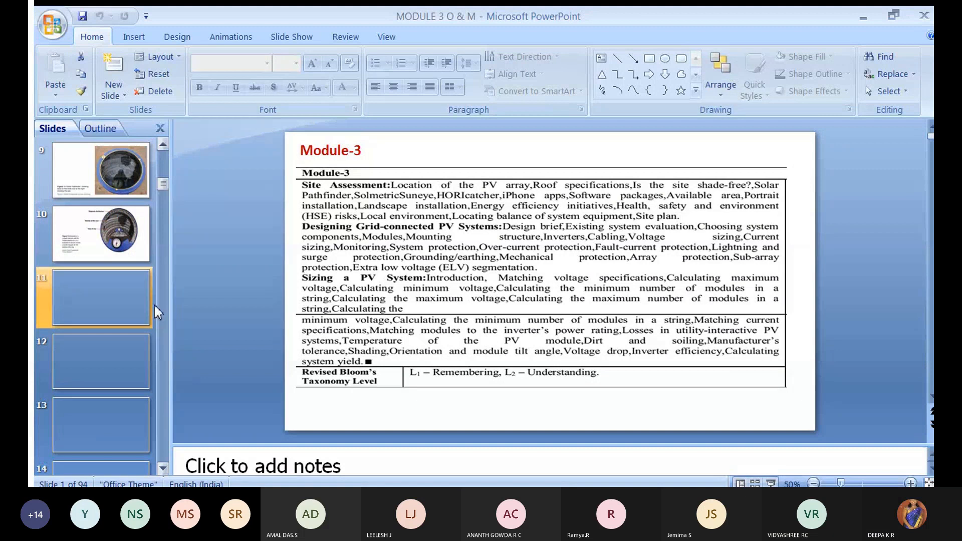
scroll(down, 3)
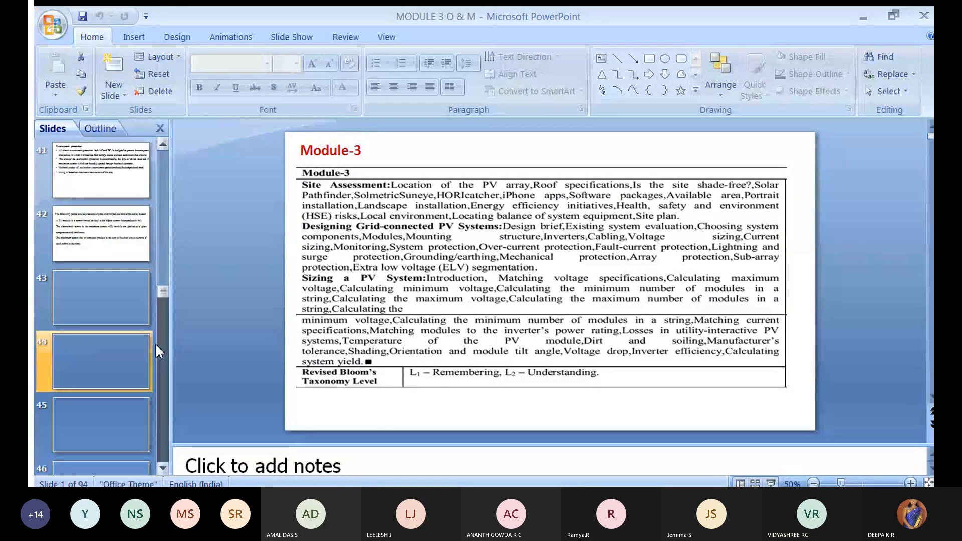
scroll(down, 3)
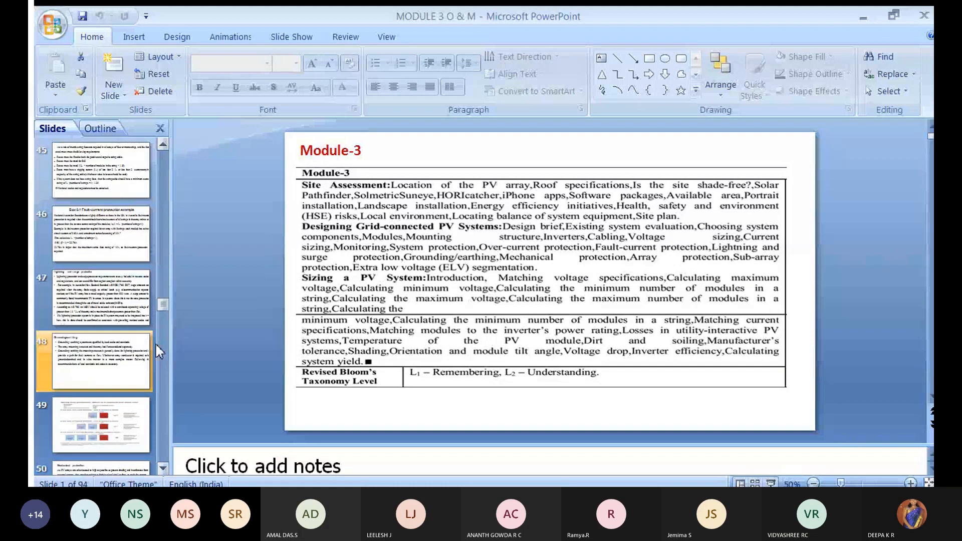
scroll(down, 3)
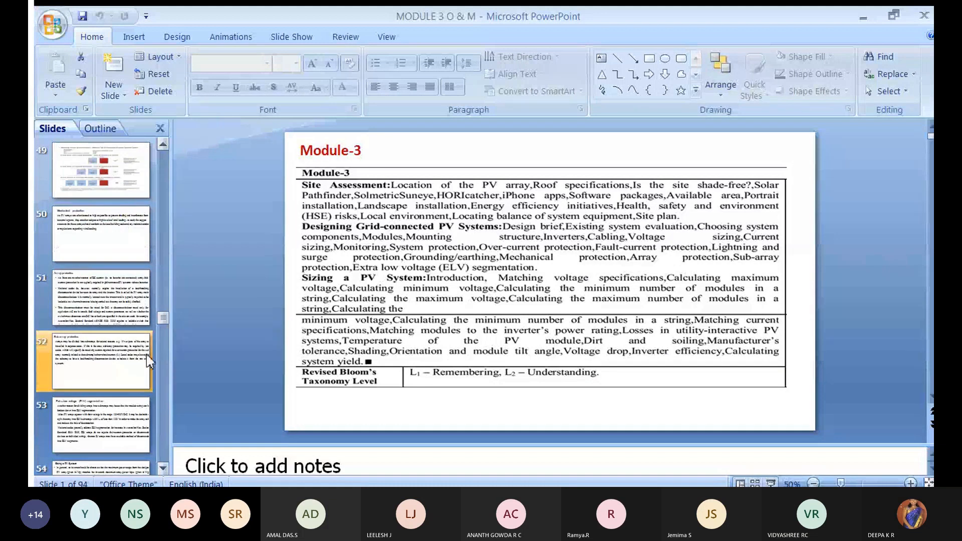
click(93, 360)
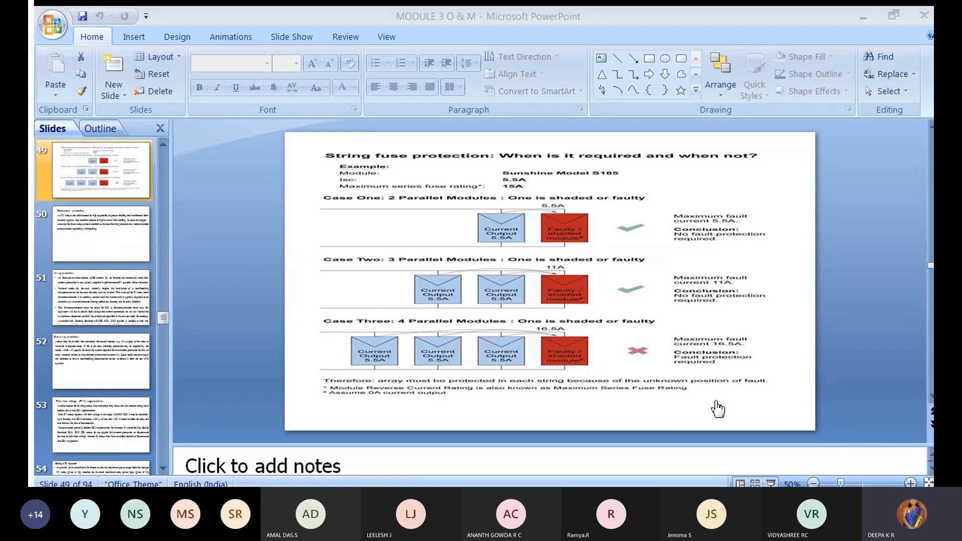
mouse_move(856, 18)
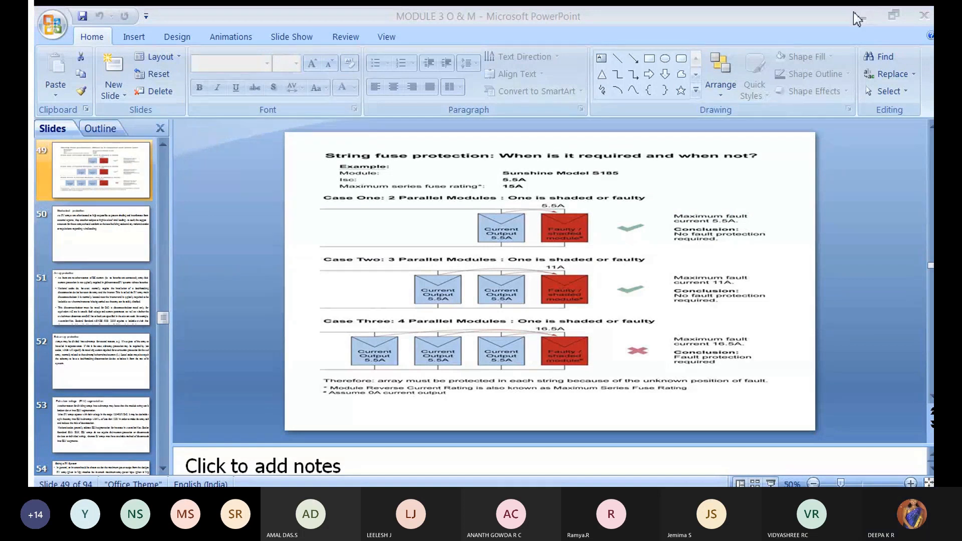
mouse_move(364, 211)
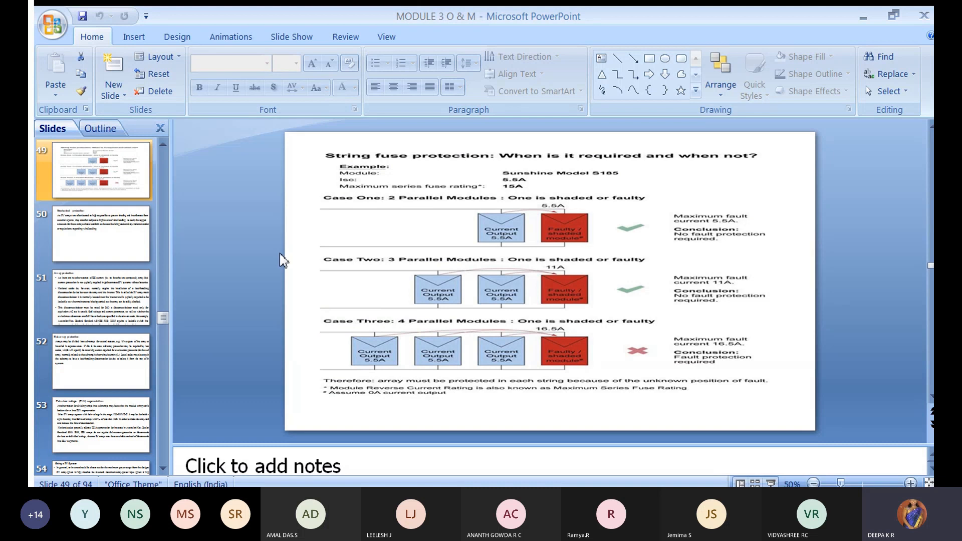
mouse_move(377, 231)
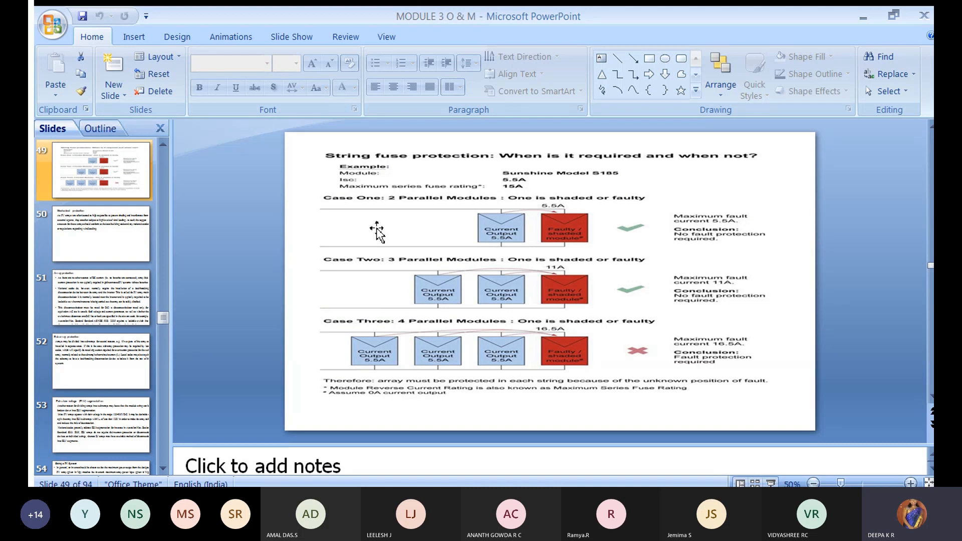
mouse_move(699, 129)
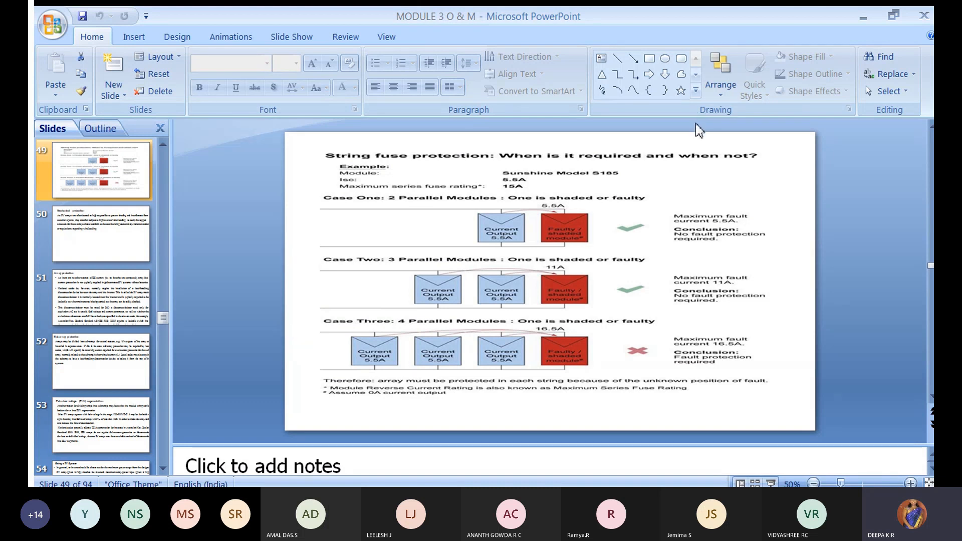
mouse_move(207, 282)
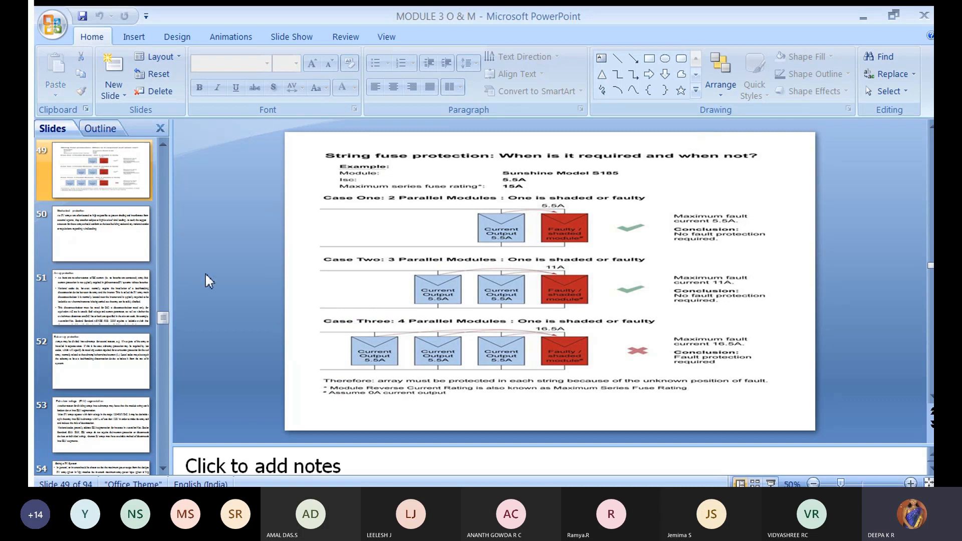
Show slide 50 on mechanical protection, then slide 53 on ELV segmentation
click(100, 235)
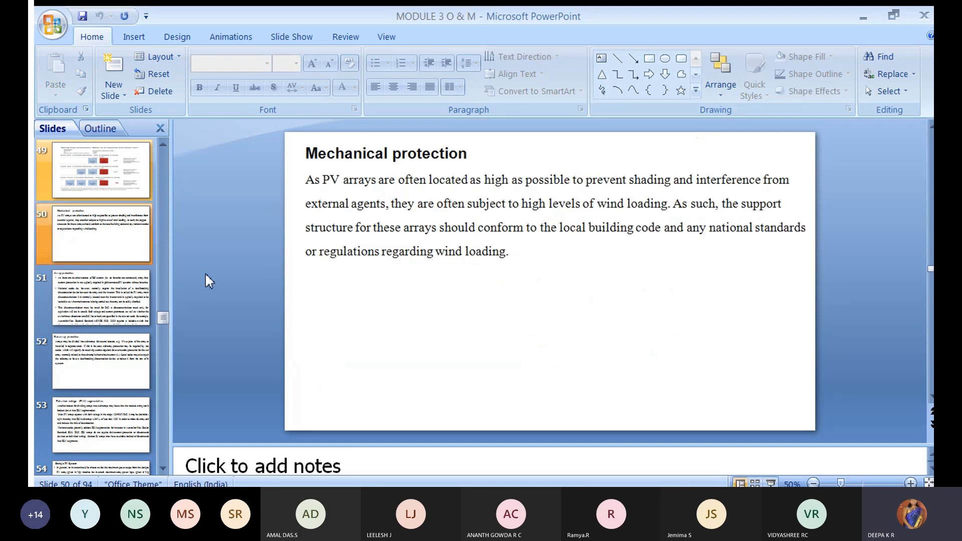
click(94, 362)
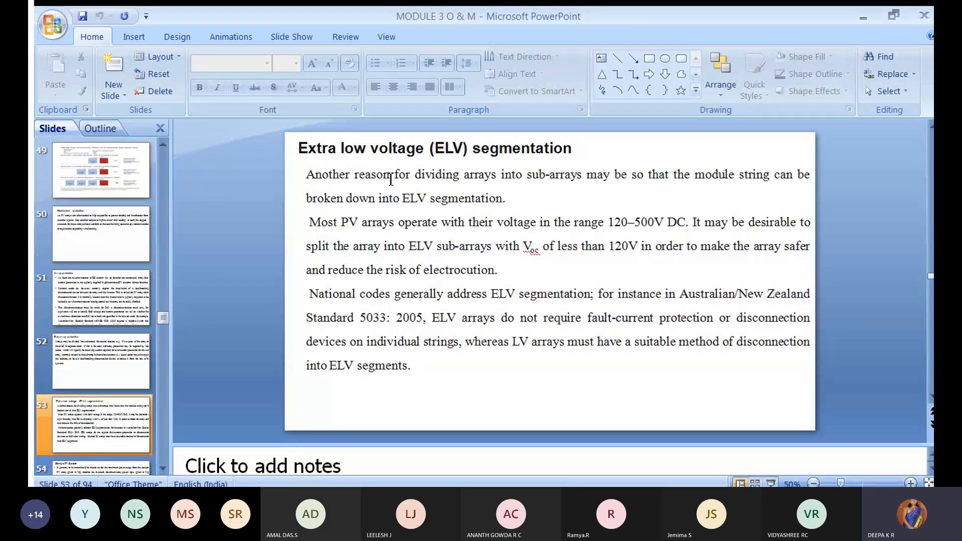
mouse_move(540, 181)
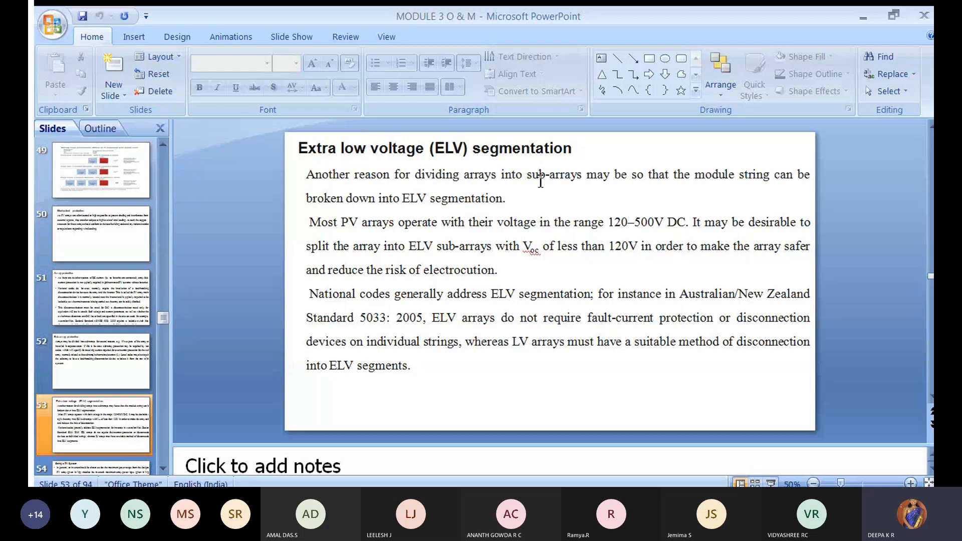
mouse_move(684, 174)
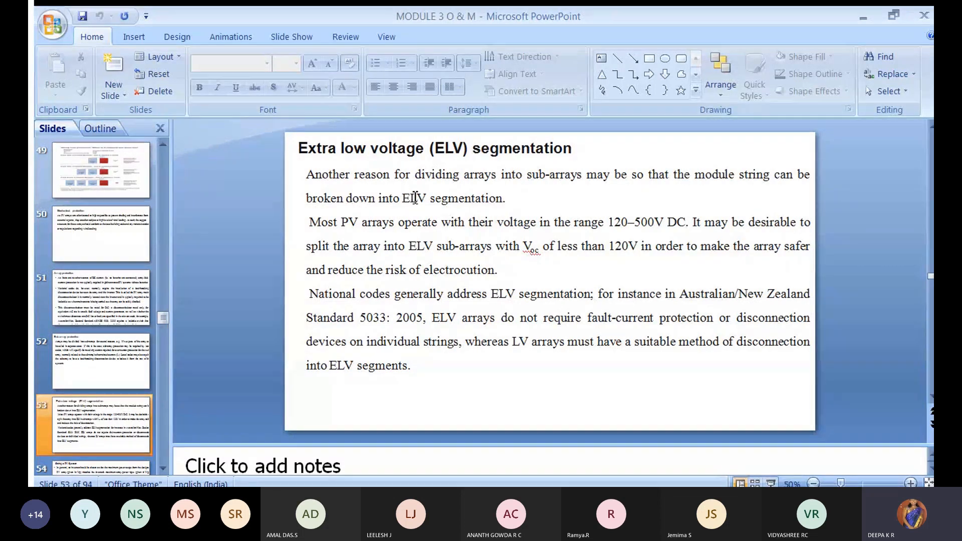
mouse_move(486, 192)
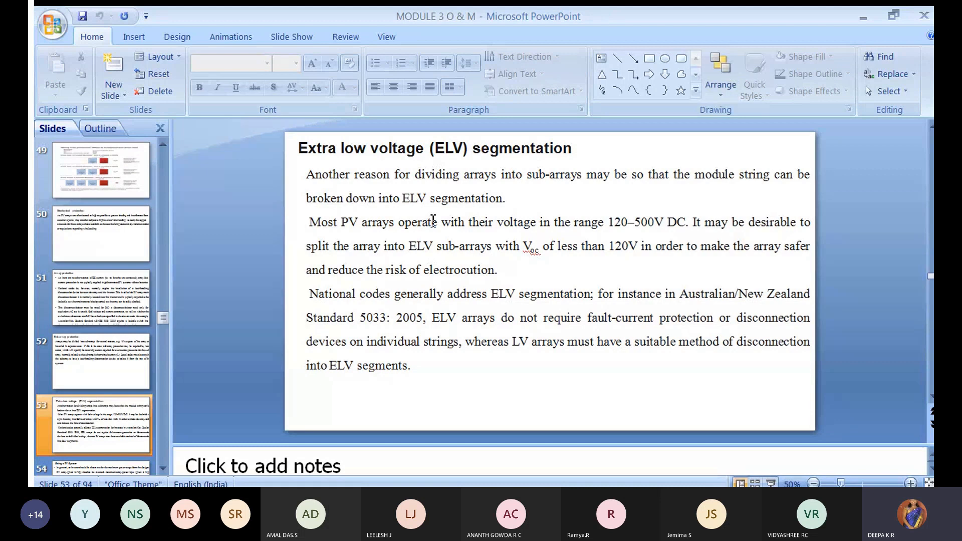
mouse_move(550, 228)
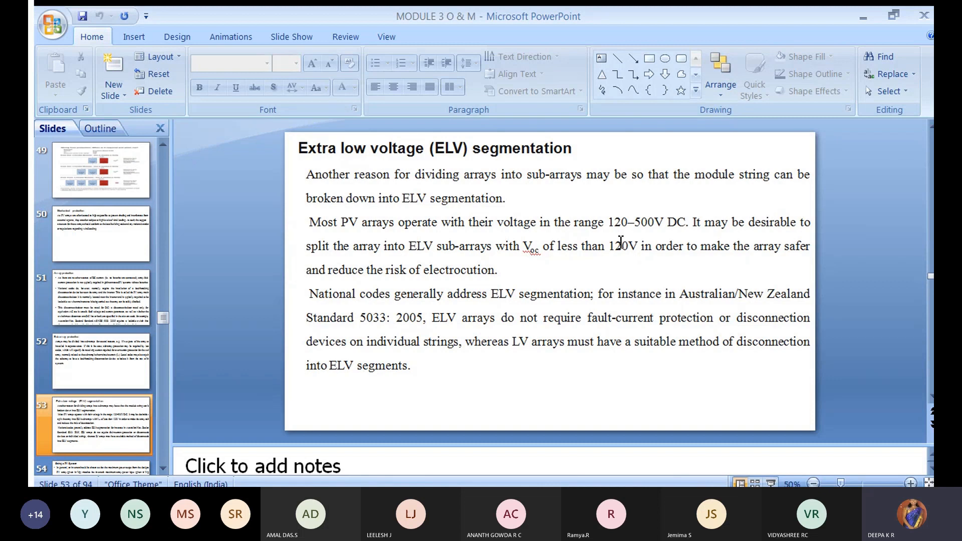
mouse_move(624, 221)
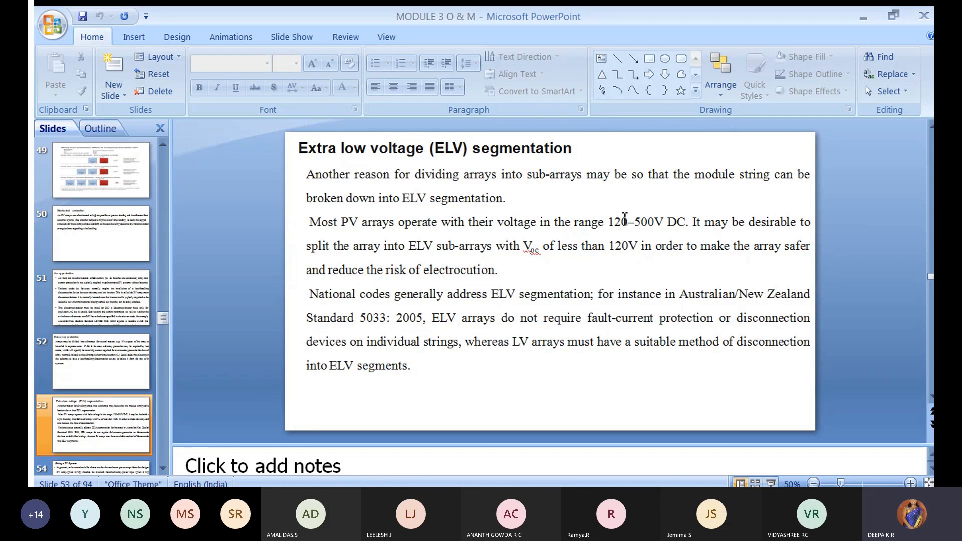
mouse_move(612, 223)
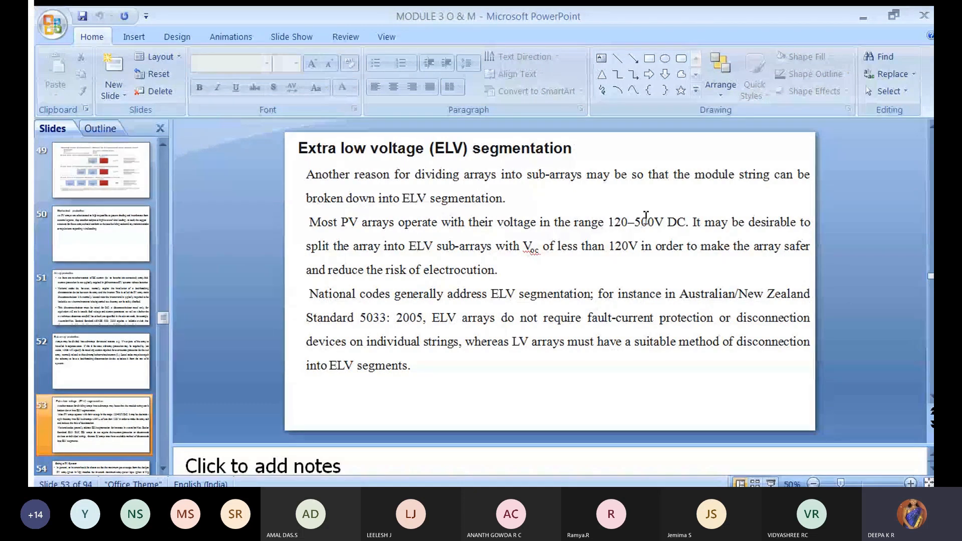
mouse_move(649, 219)
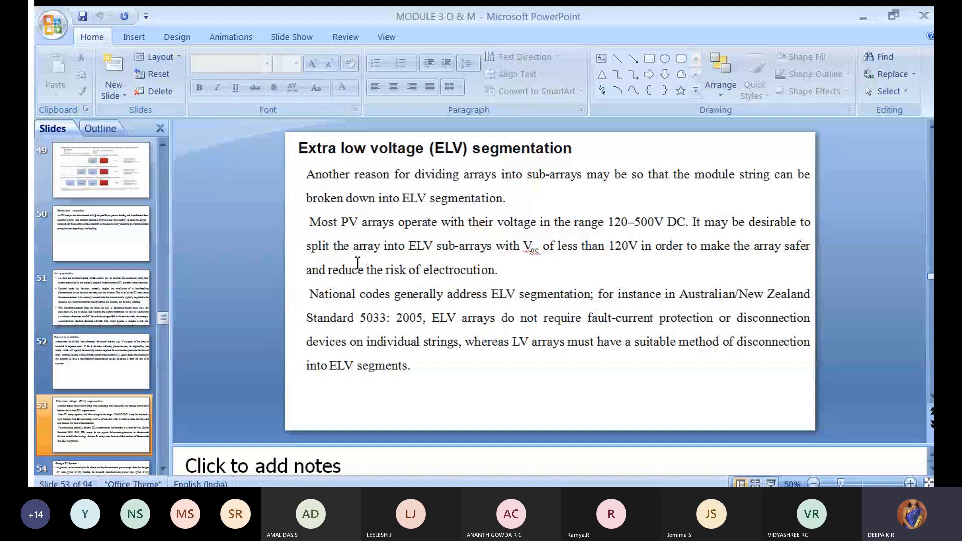
mouse_move(450, 252)
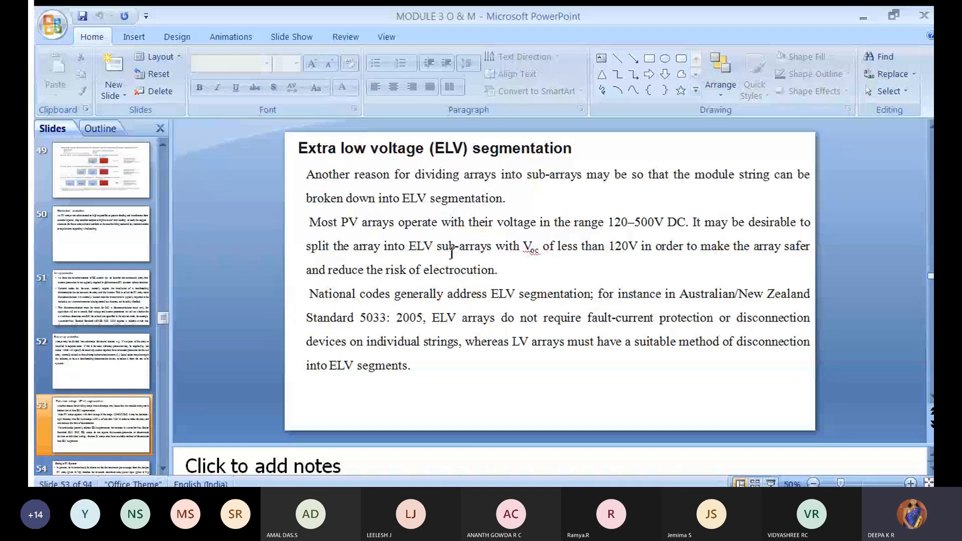
mouse_move(543, 260)
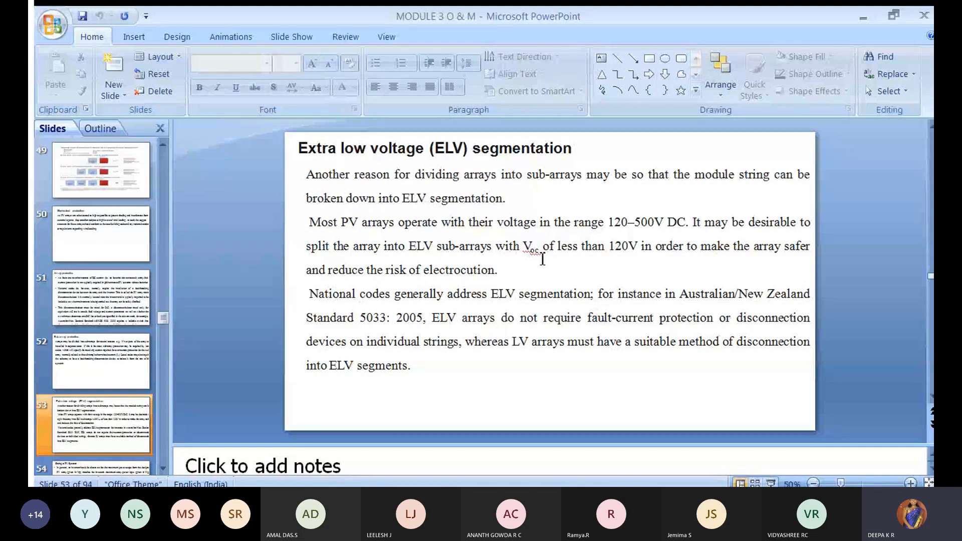
mouse_move(611, 254)
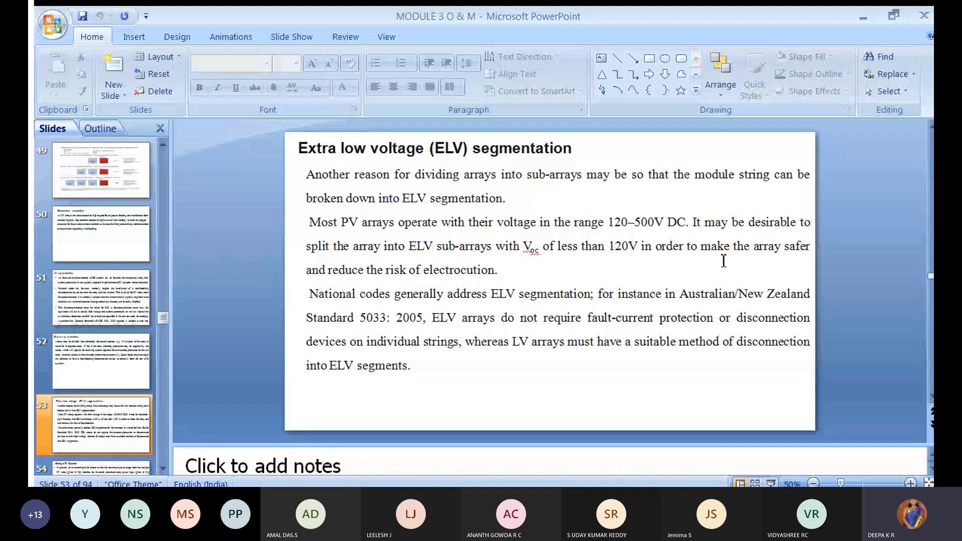
mouse_move(336, 269)
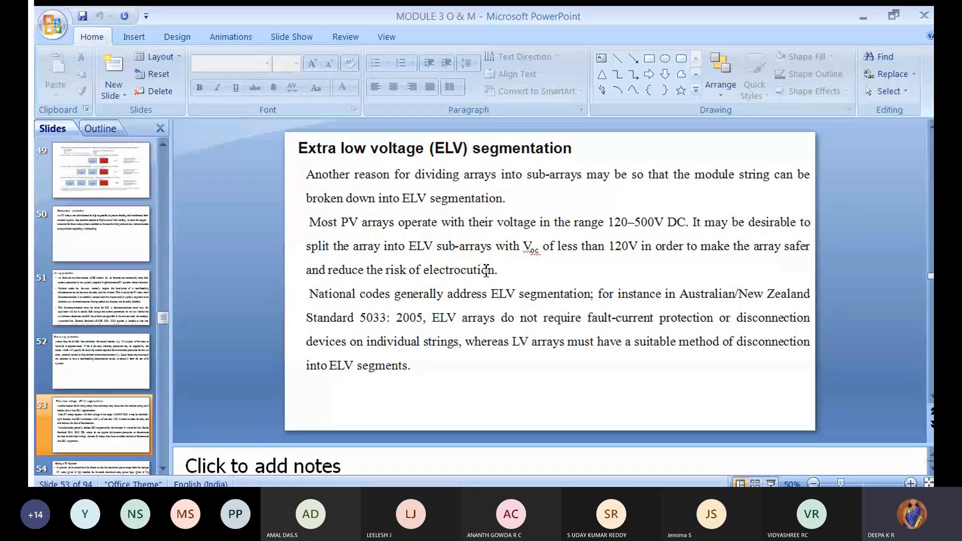
mouse_move(422, 252)
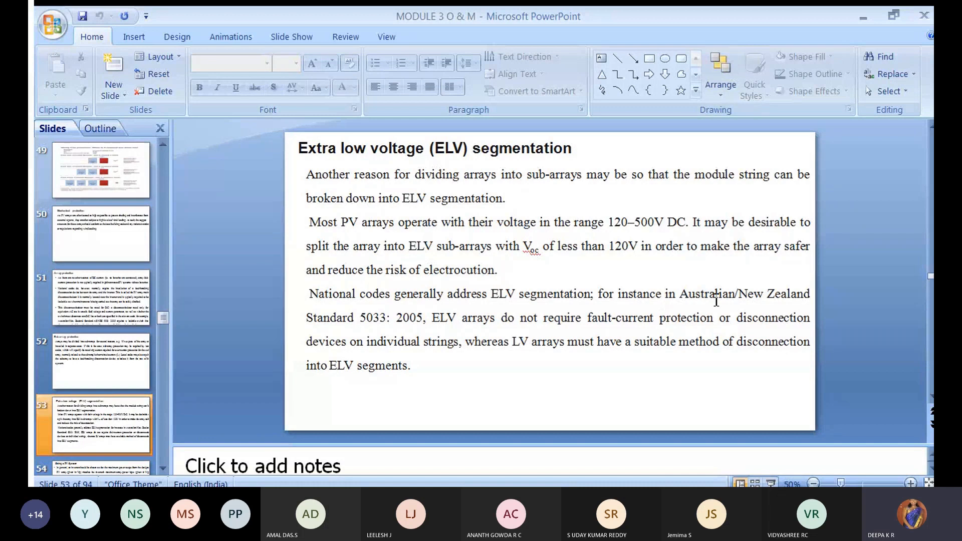
mouse_move(706, 300)
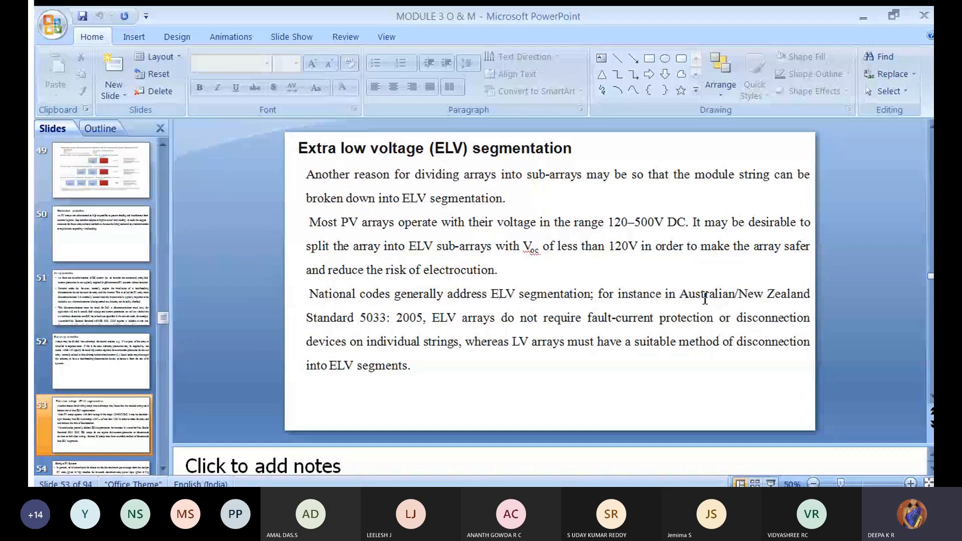
mouse_move(418, 320)
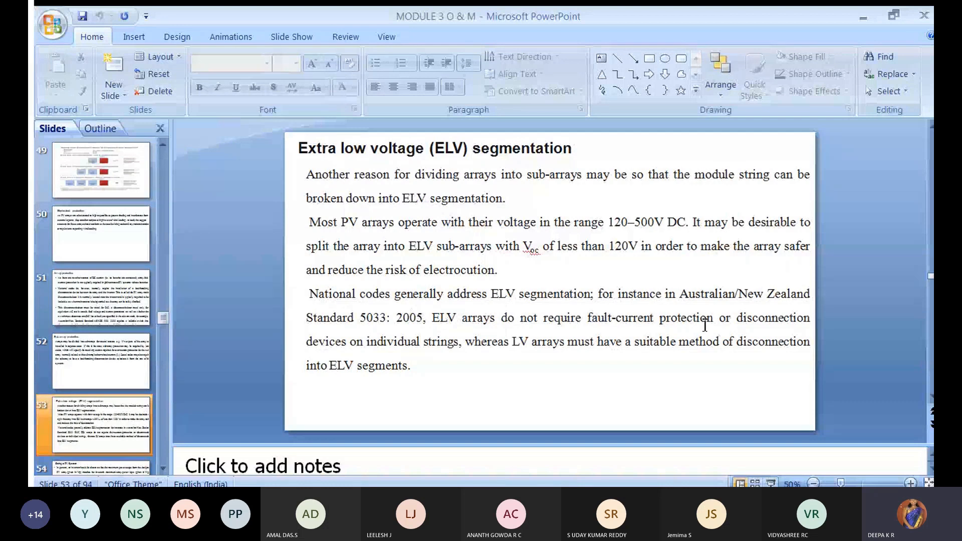
mouse_move(374, 346)
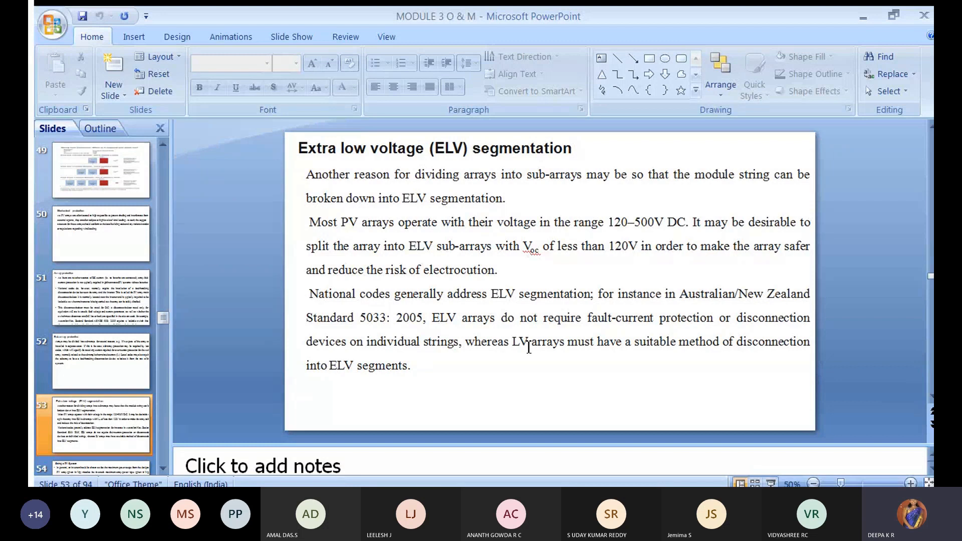
mouse_move(695, 351)
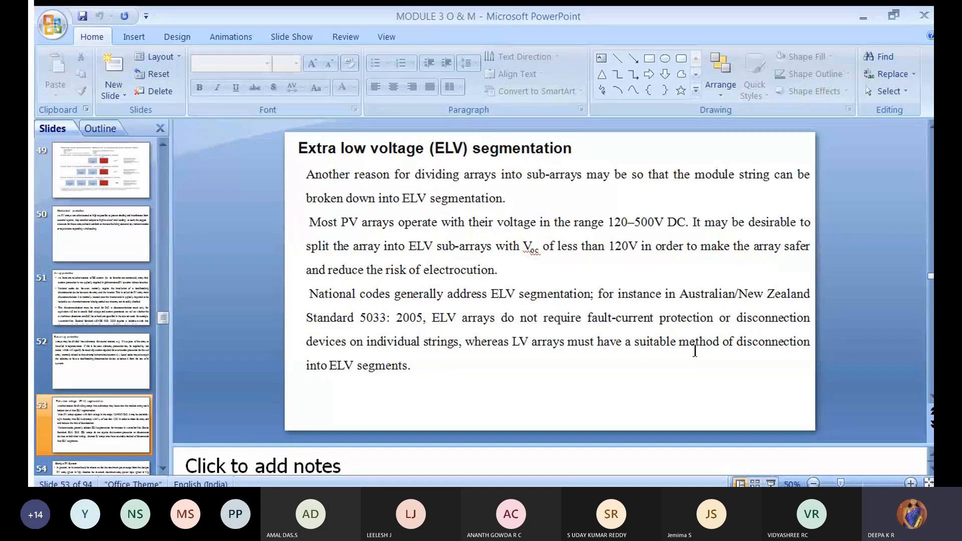
mouse_move(404, 385)
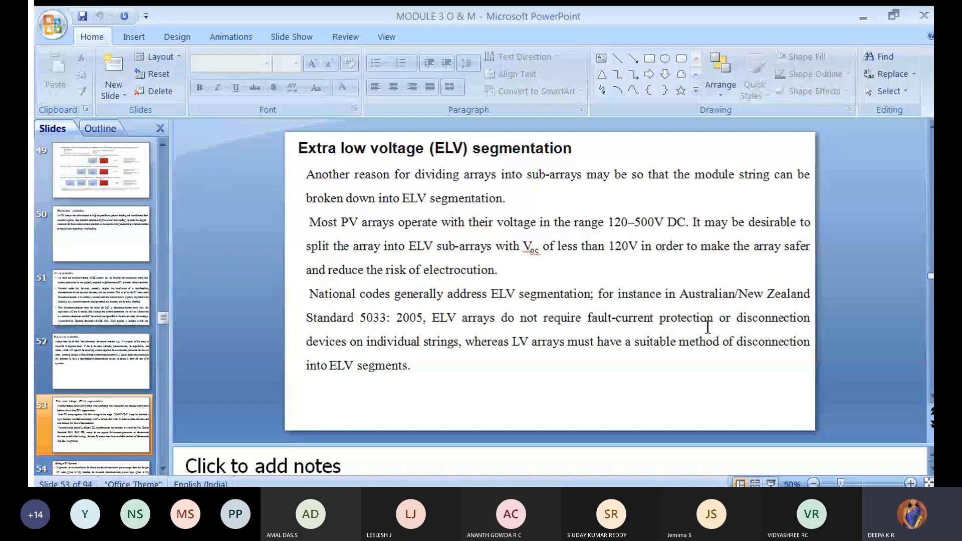
mouse_move(695, 327)
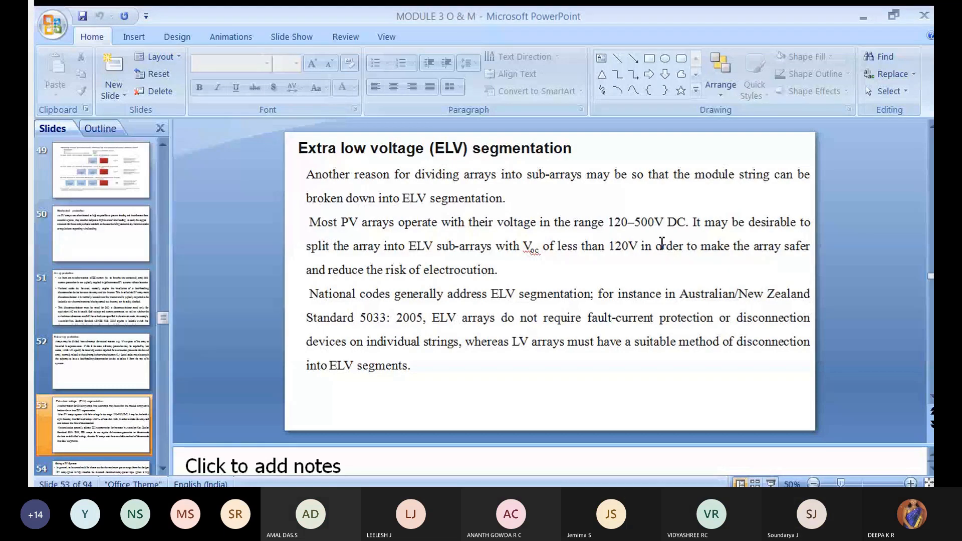
mouse_move(603, 369)
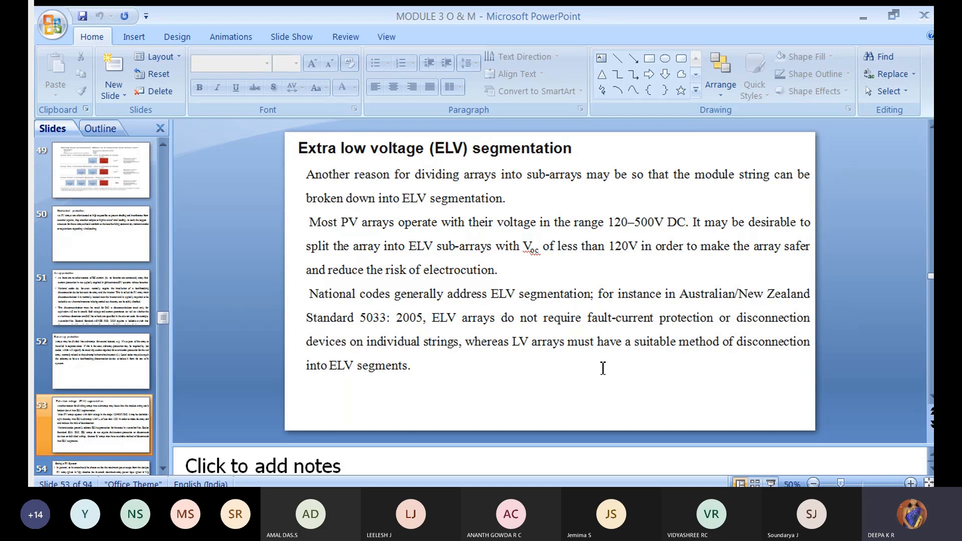
mouse_move(631, 220)
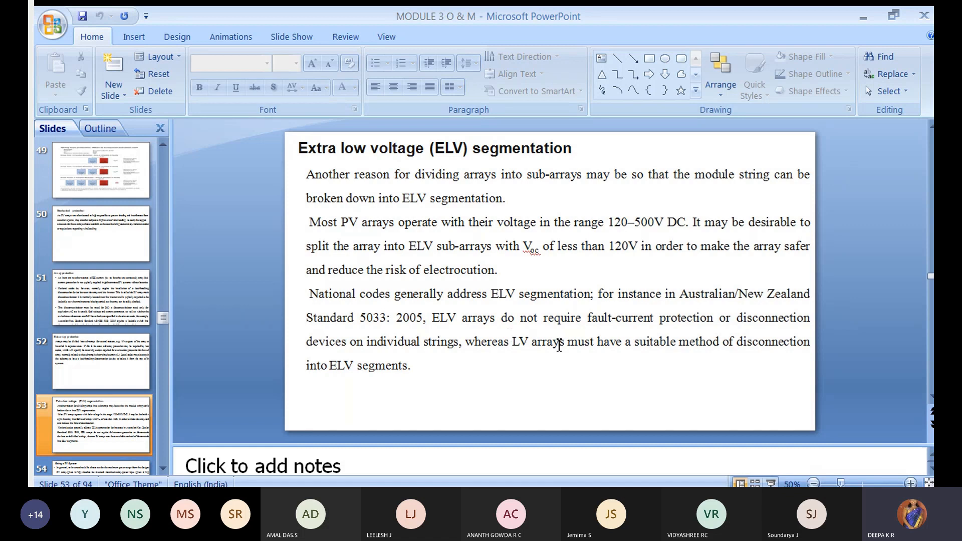
mouse_move(619, 356)
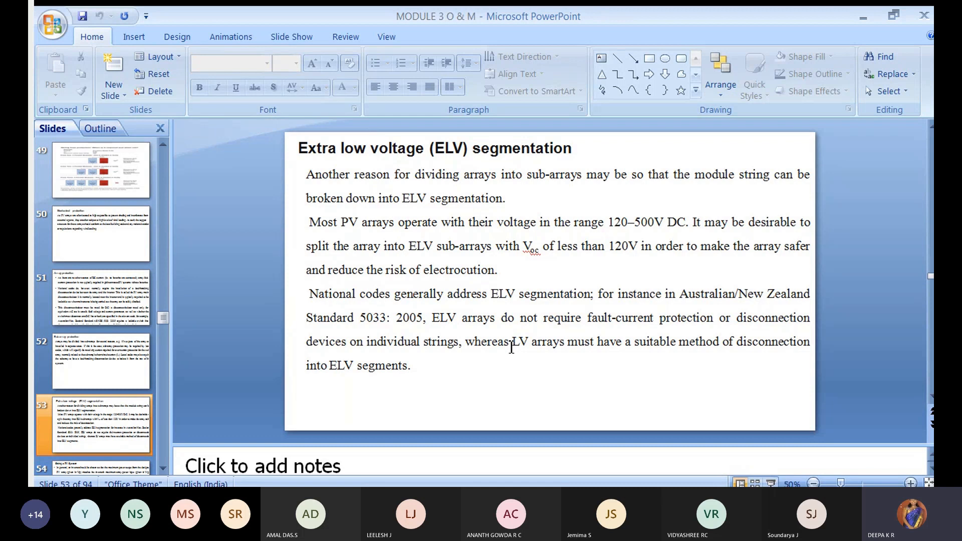
mouse_move(449, 332)
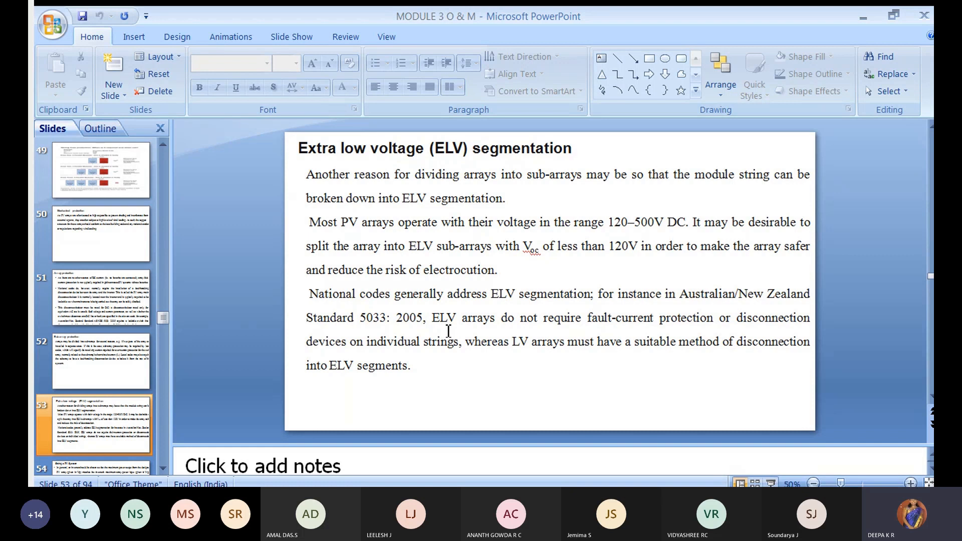
mouse_move(439, 318)
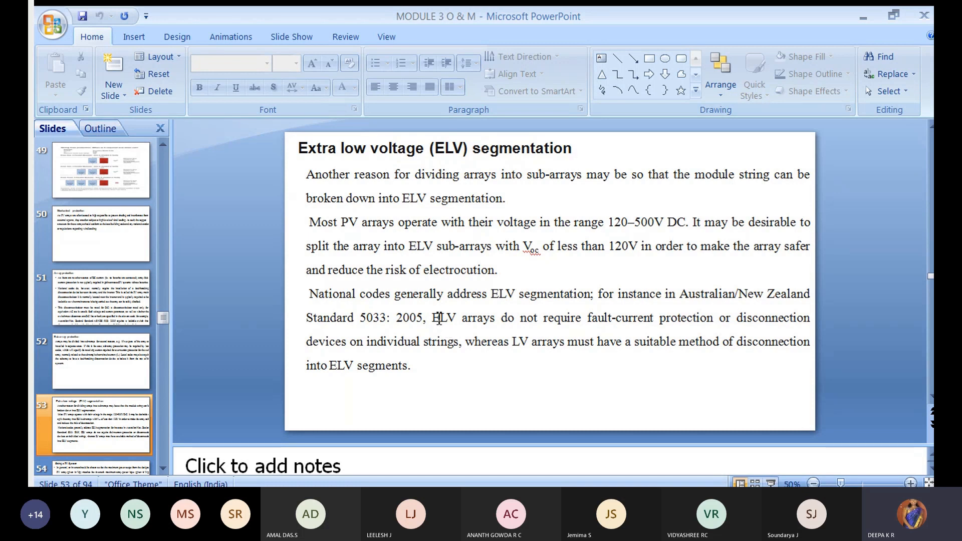
mouse_move(539, 342)
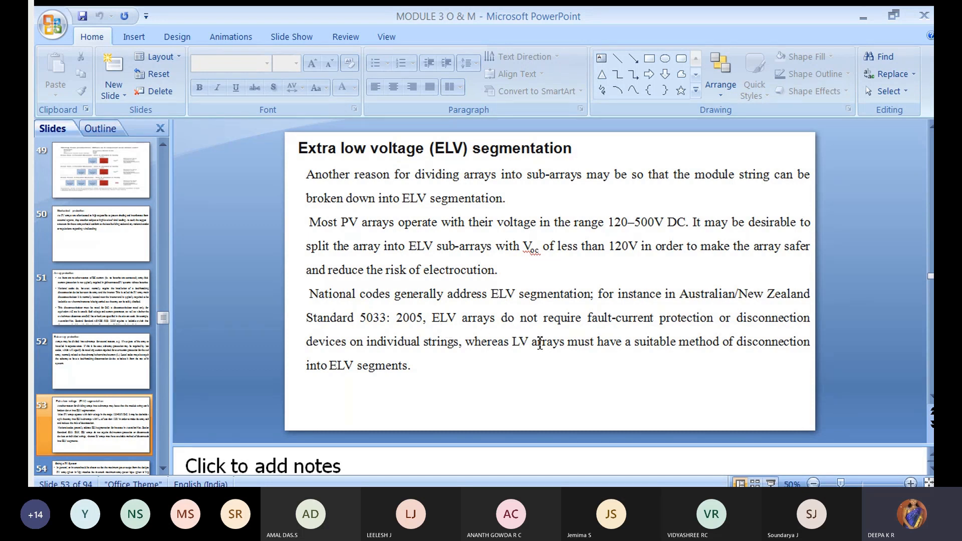
mouse_move(546, 359)
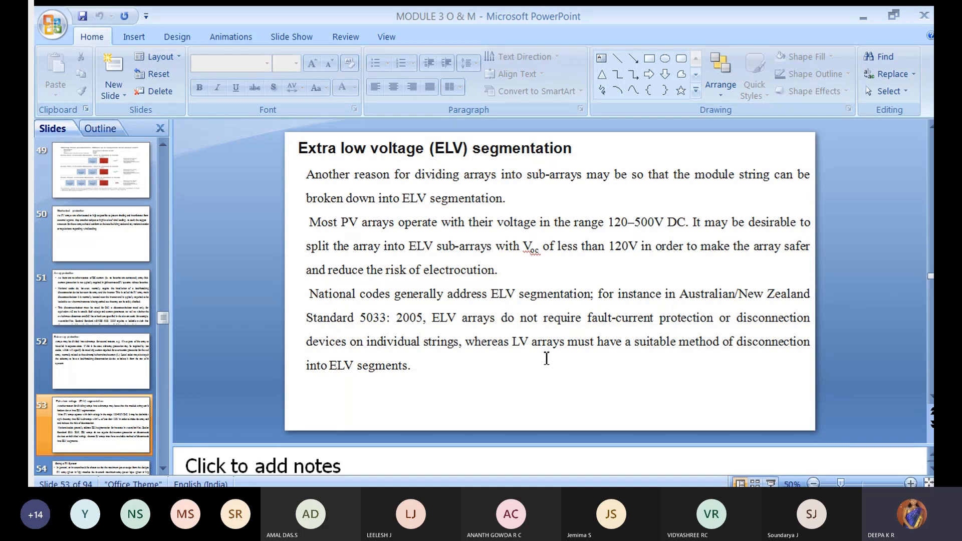
mouse_move(239, 319)
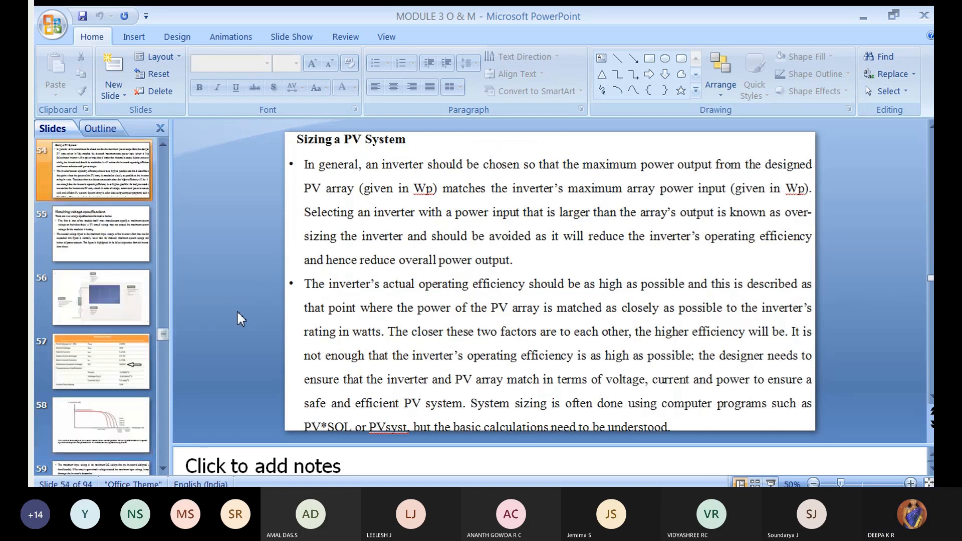
mouse_move(735, 399)
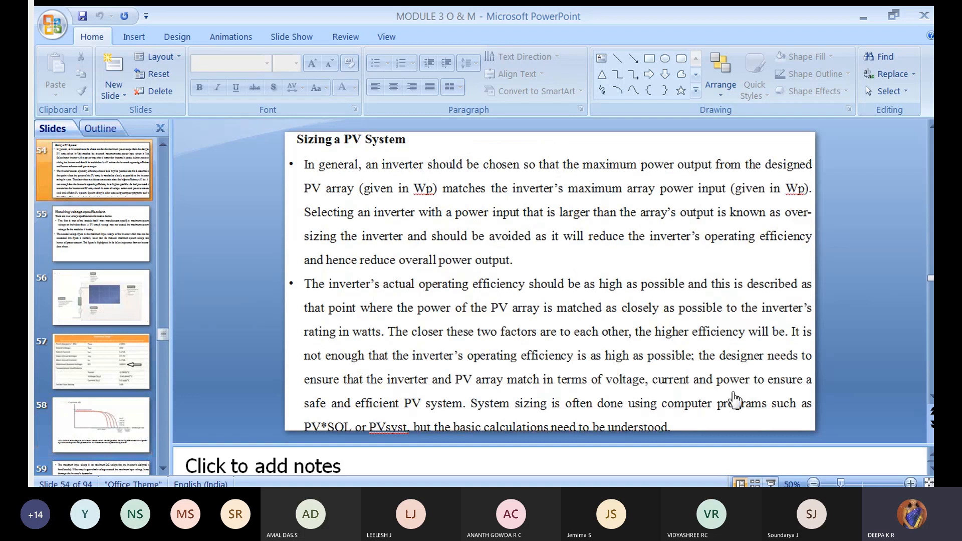
mouse_move(910, 365)
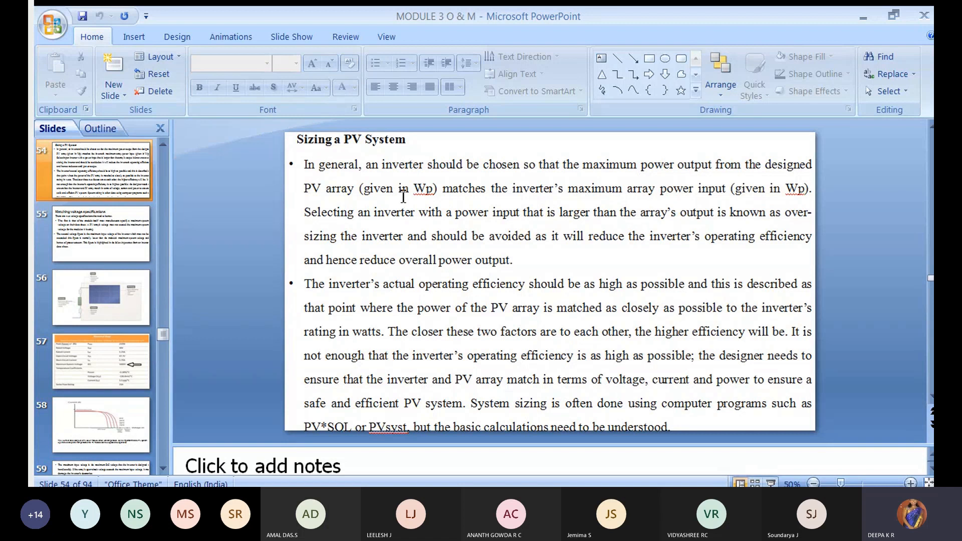
mouse_move(649, 202)
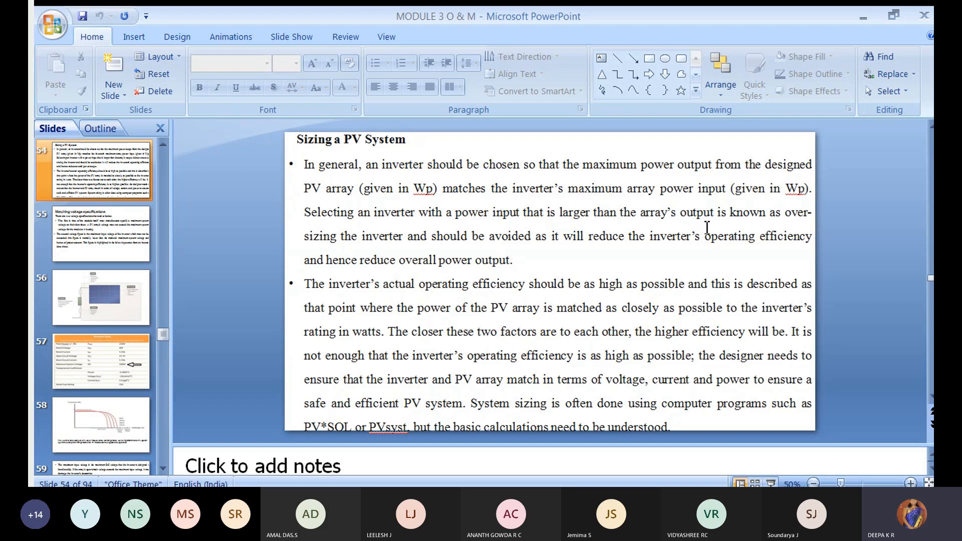
mouse_move(308, 231)
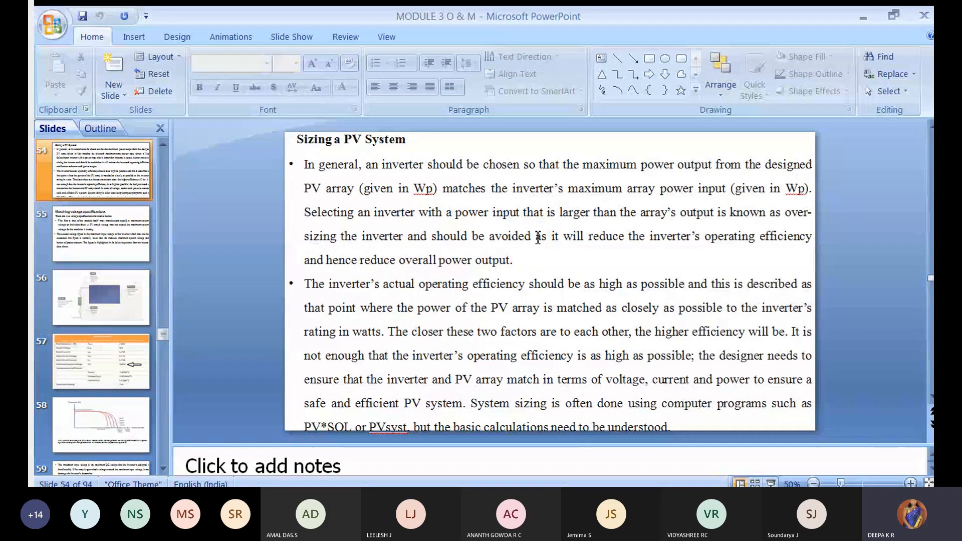
mouse_move(680, 243)
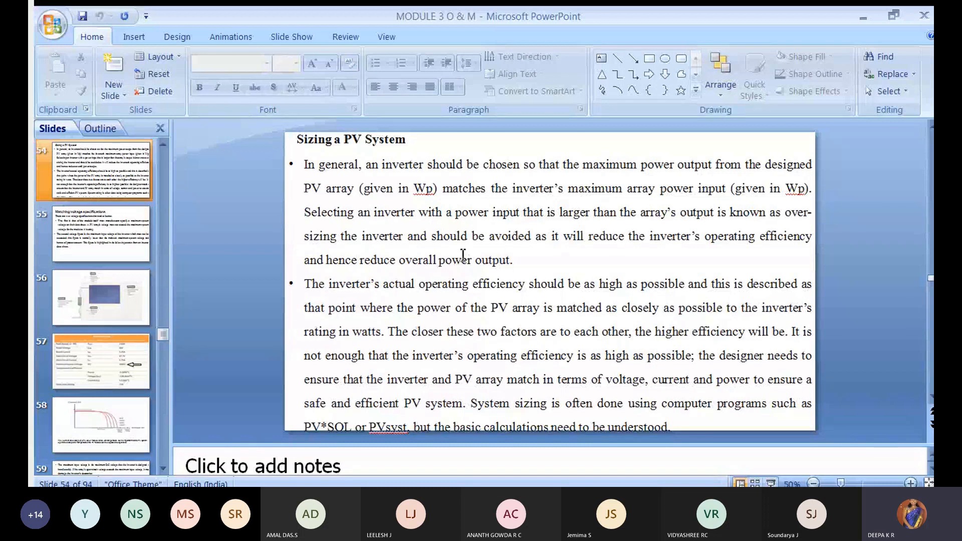
mouse_move(490, 236)
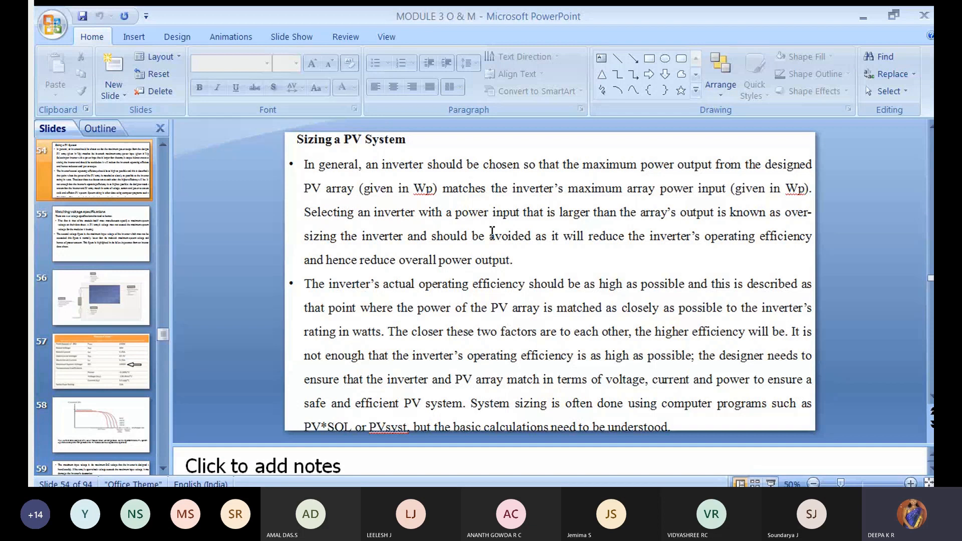
mouse_move(444, 243)
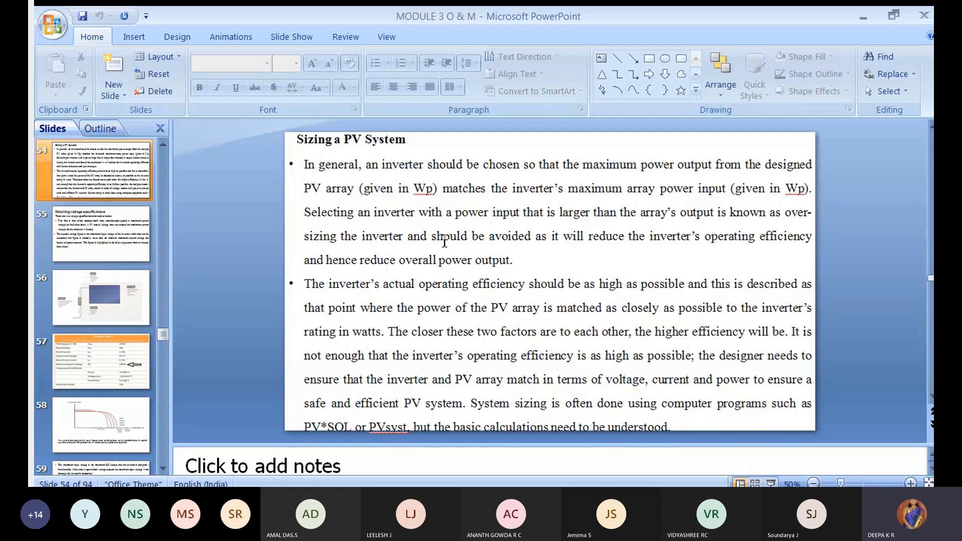
mouse_move(341, 285)
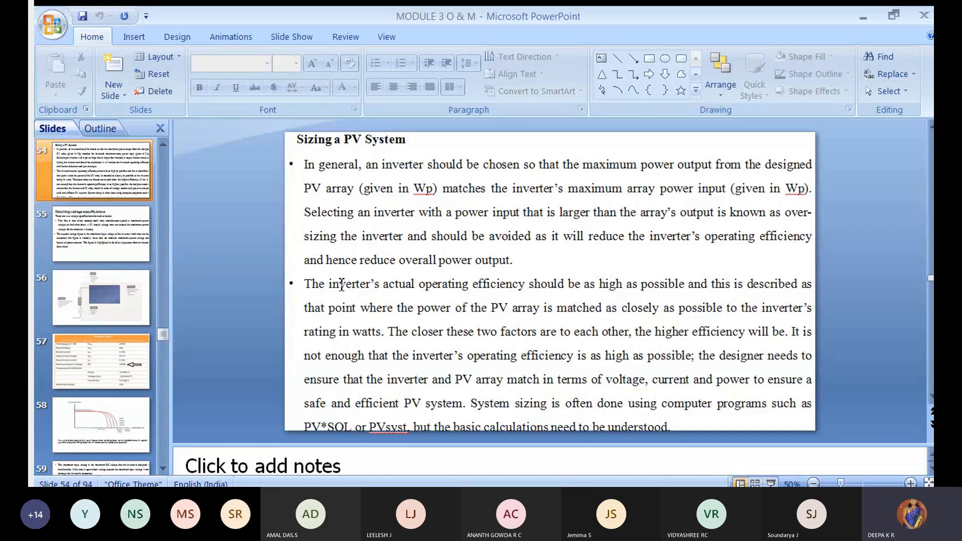
mouse_move(576, 297)
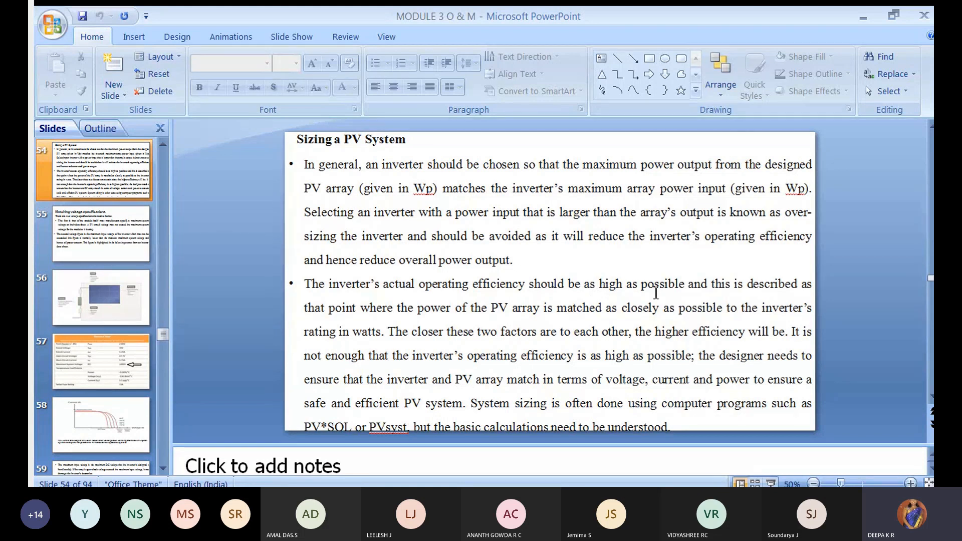
mouse_move(362, 327)
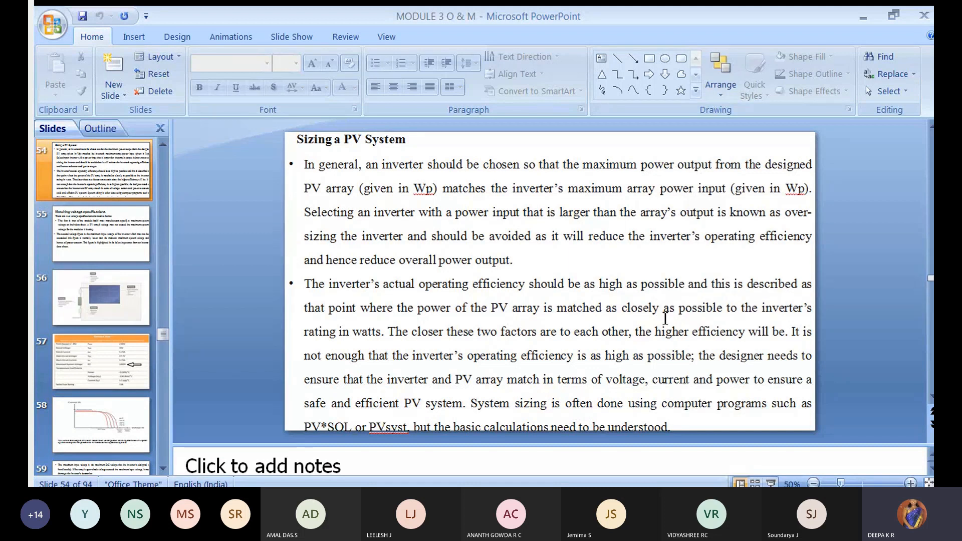
mouse_move(358, 327)
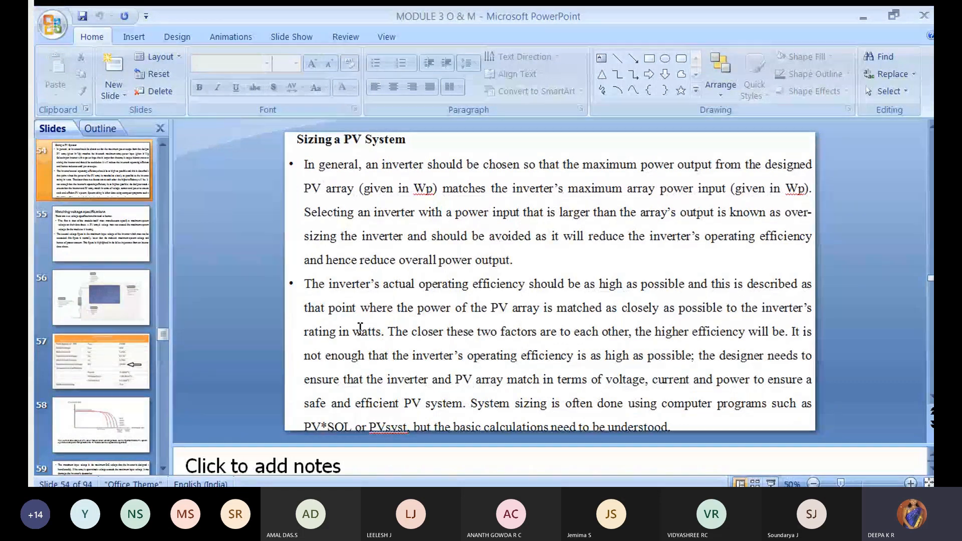
mouse_move(586, 342)
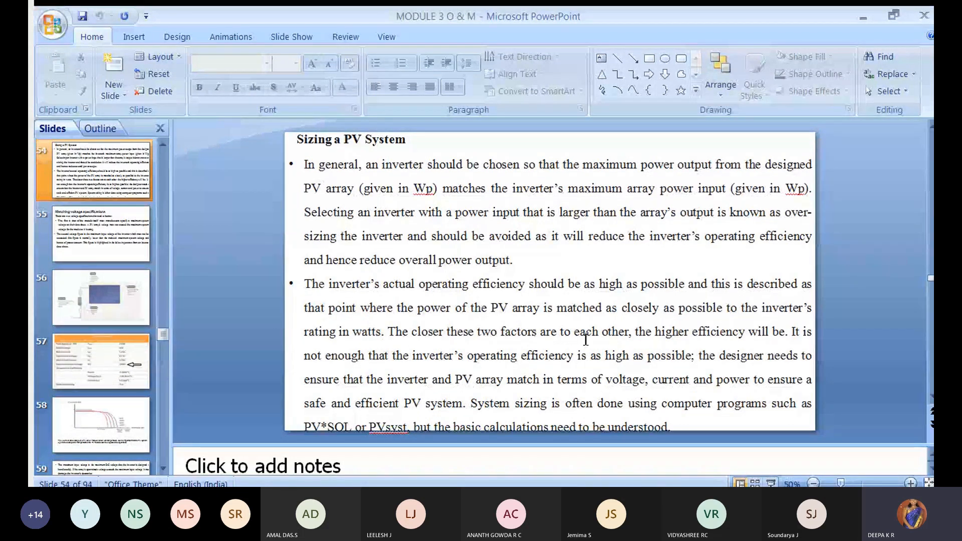
mouse_move(682, 339)
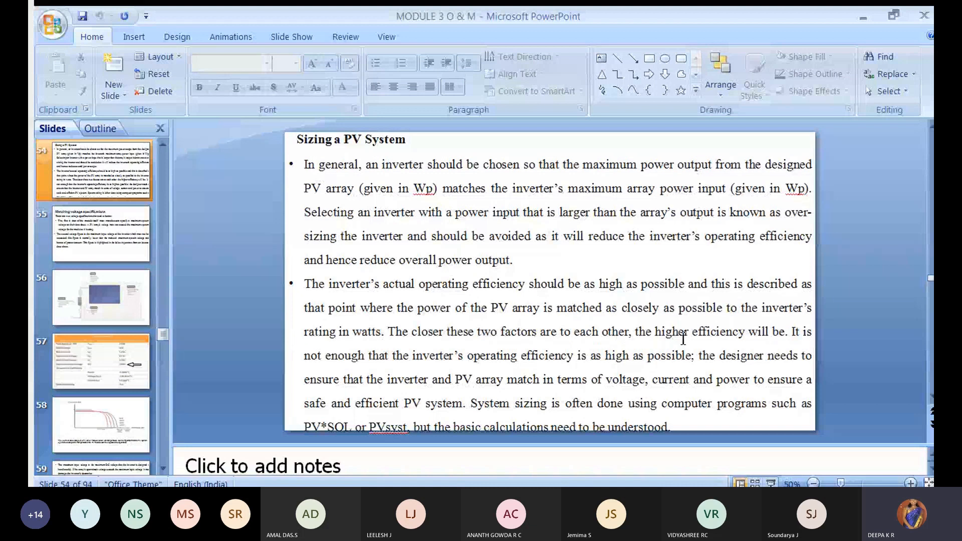
mouse_move(544, 337)
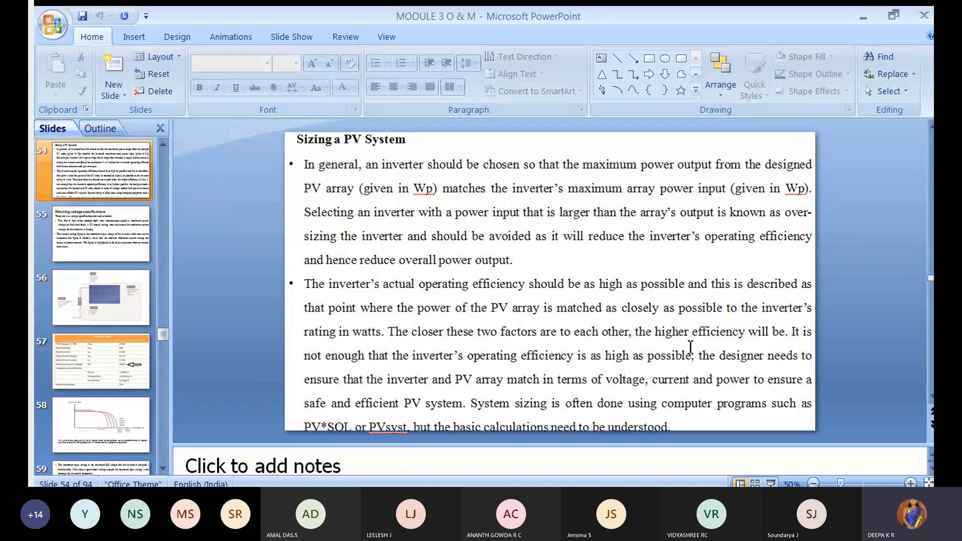
mouse_move(706, 364)
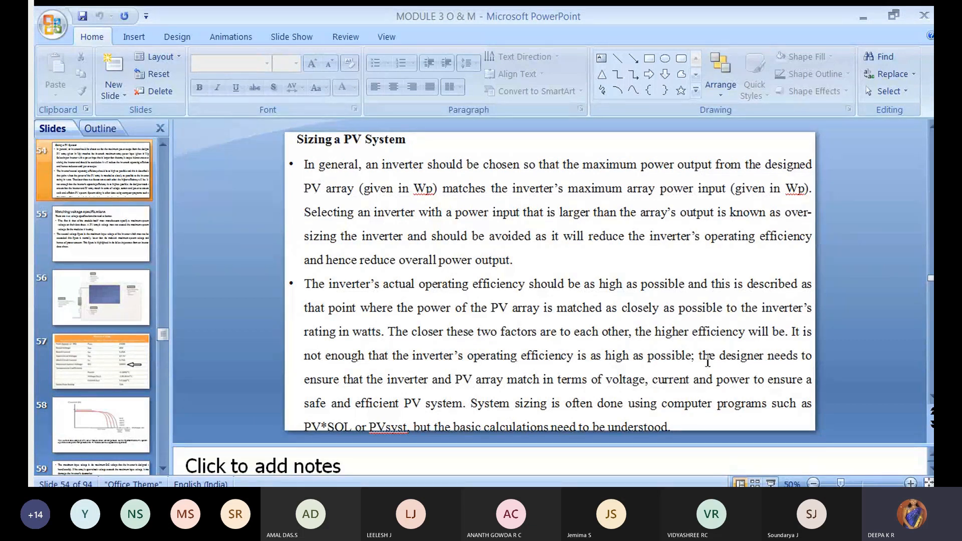
mouse_move(614, 389)
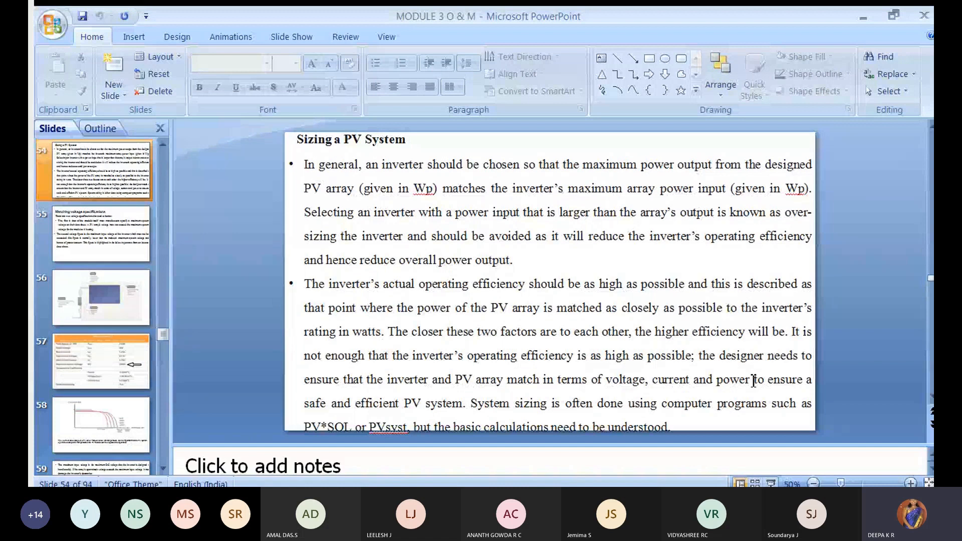
mouse_move(823, 397)
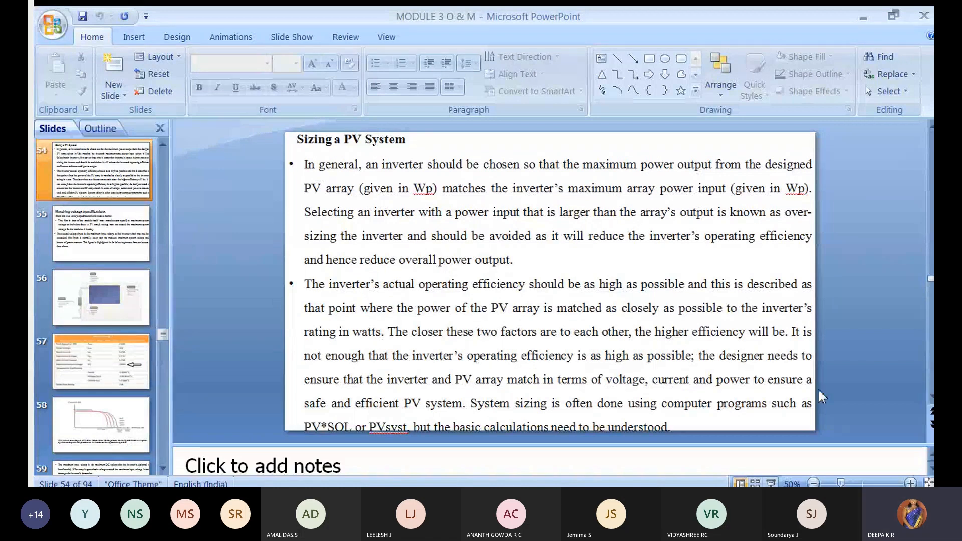